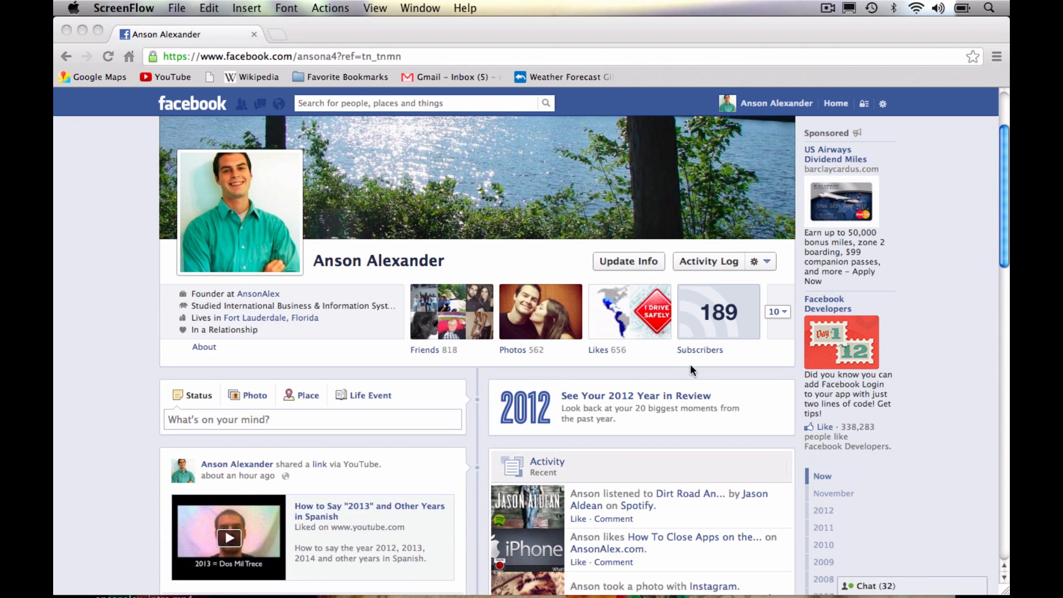
mouse_move(961, 248)
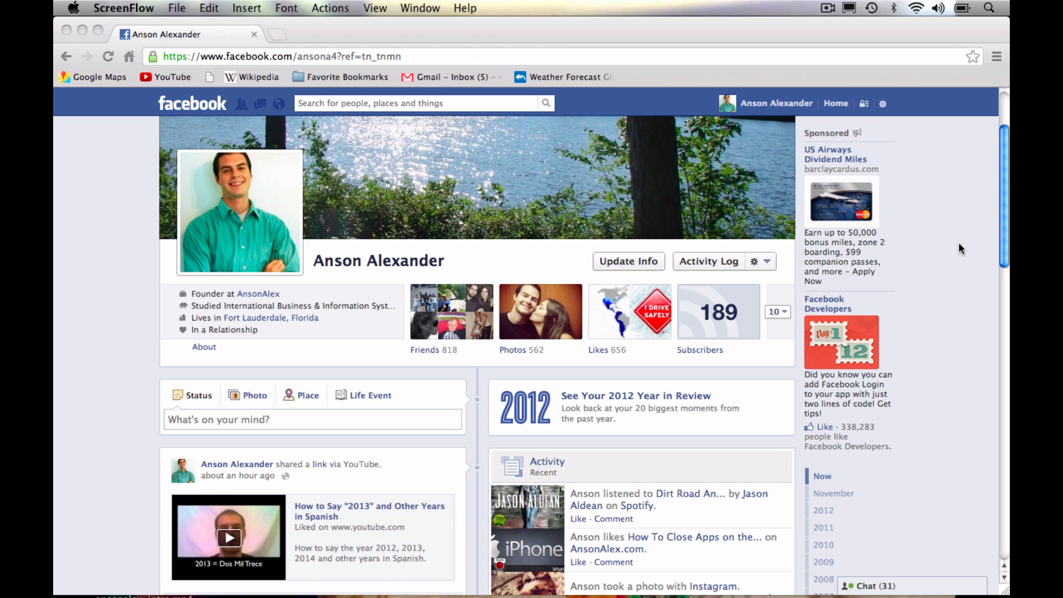
mouse_move(875, 165)
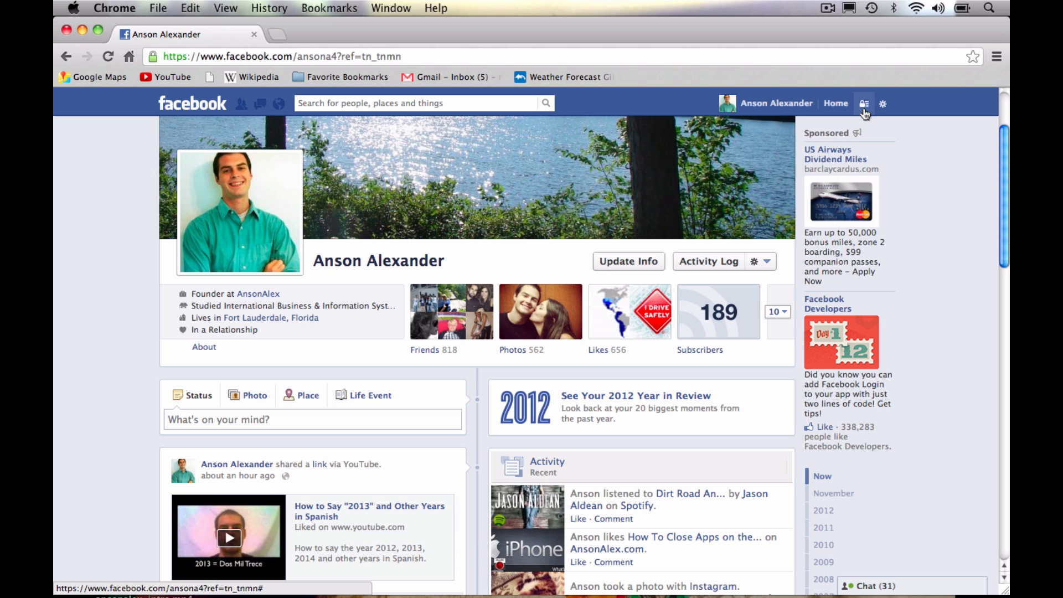
- Open the Privacy Shortcuts dropdown from the lock icon in the top bar
click(864, 103)
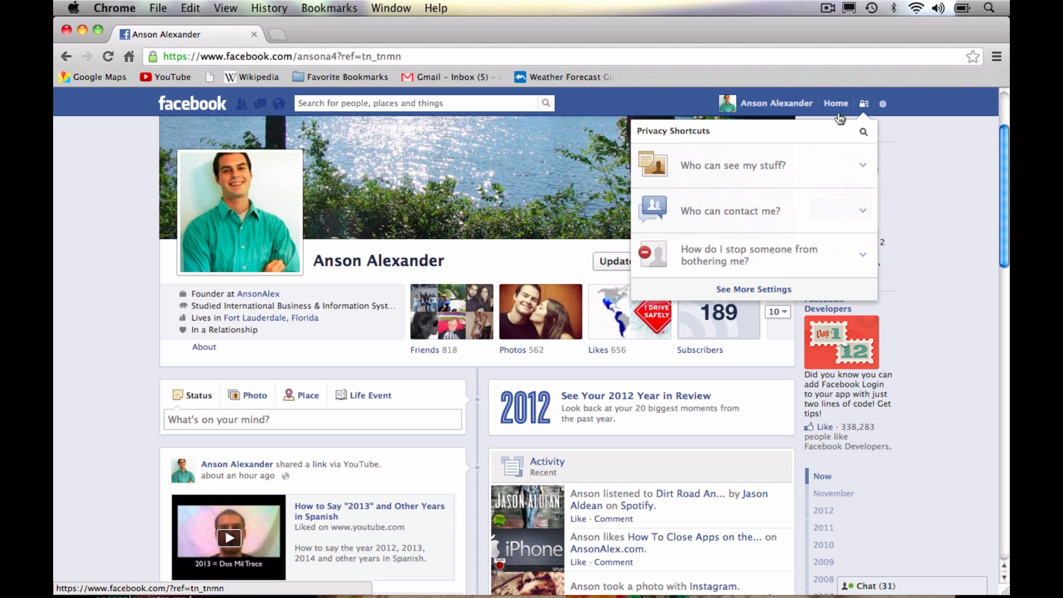
mouse_move(710, 133)
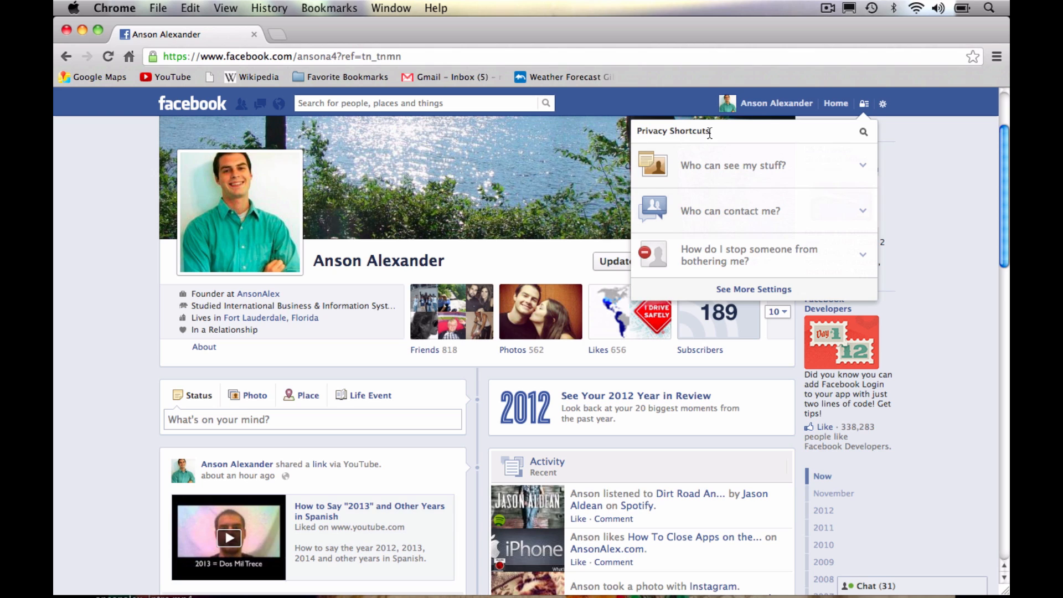
mouse_move(734, 170)
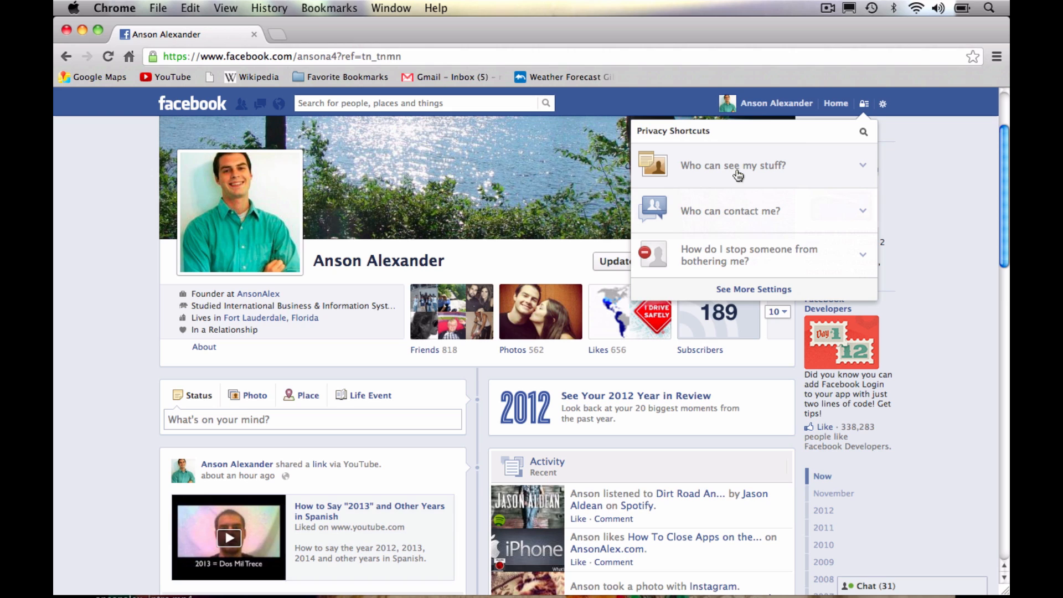
mouse_move(833, 164)
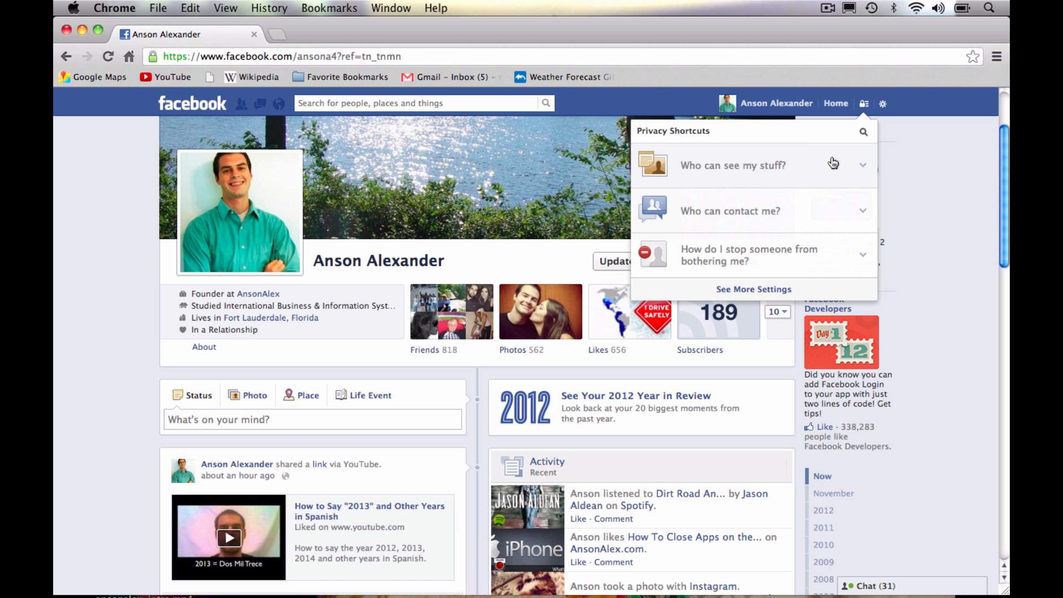
mouse_move(862, 170)
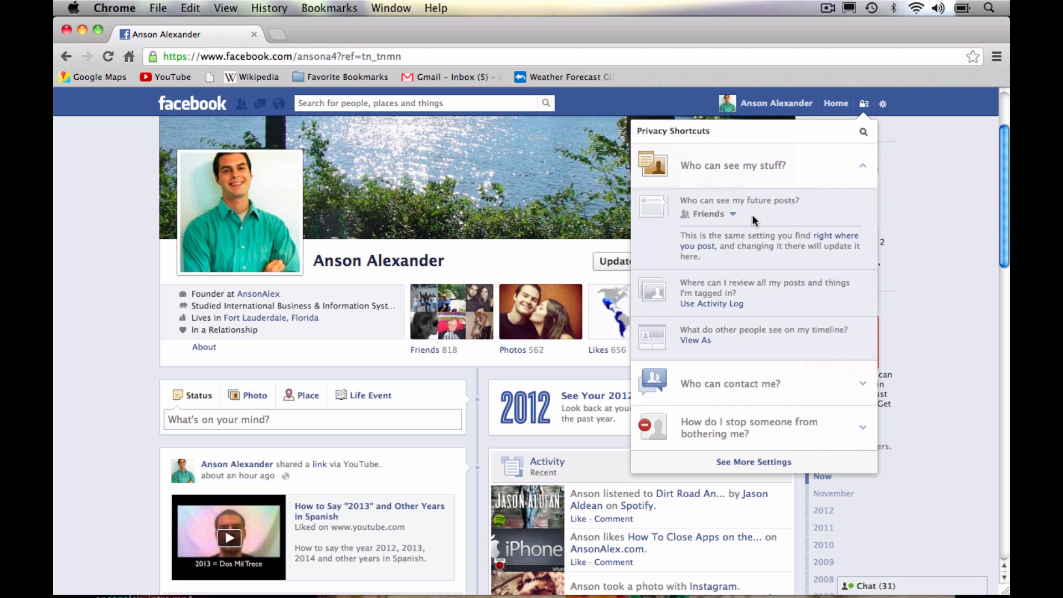
mouse_move(755, 221)
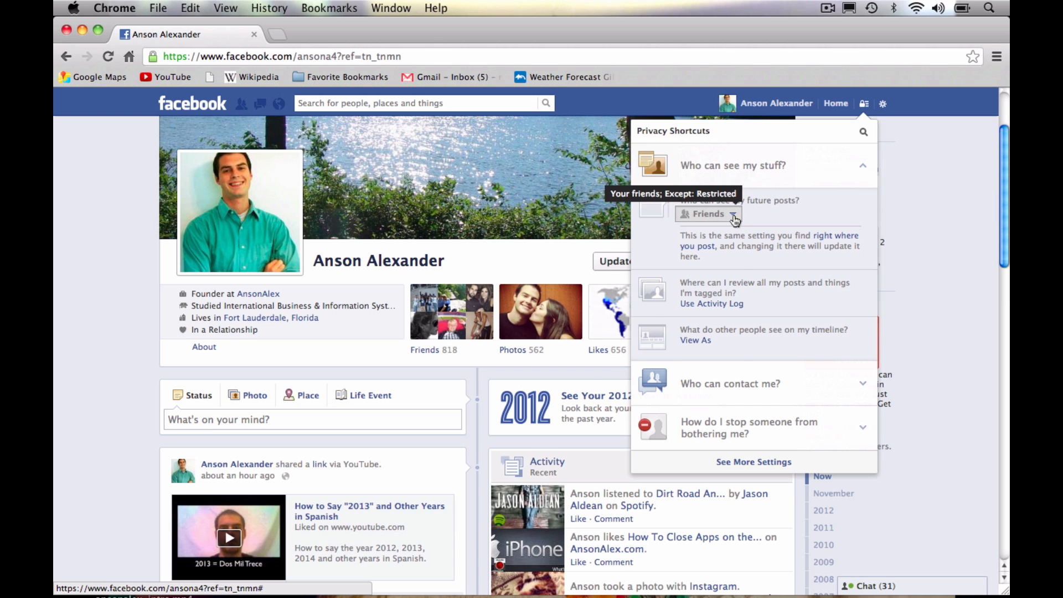
- Confirm future posts go to Friends, matching the composer's audience, then re-expand 'Who can see my stuff?'
click(708, 214)
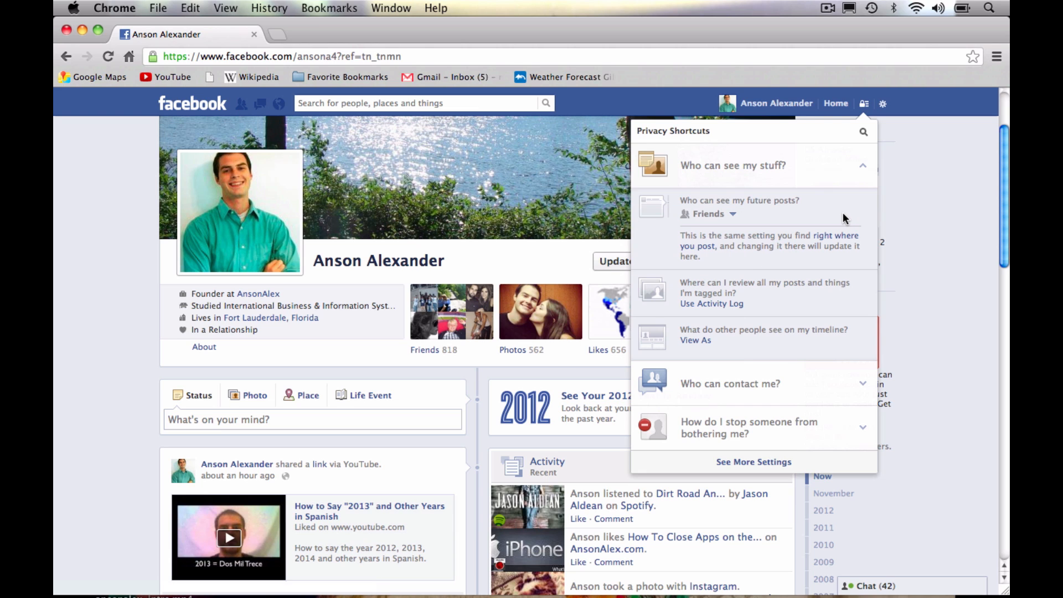
mouse_move(784, 246)
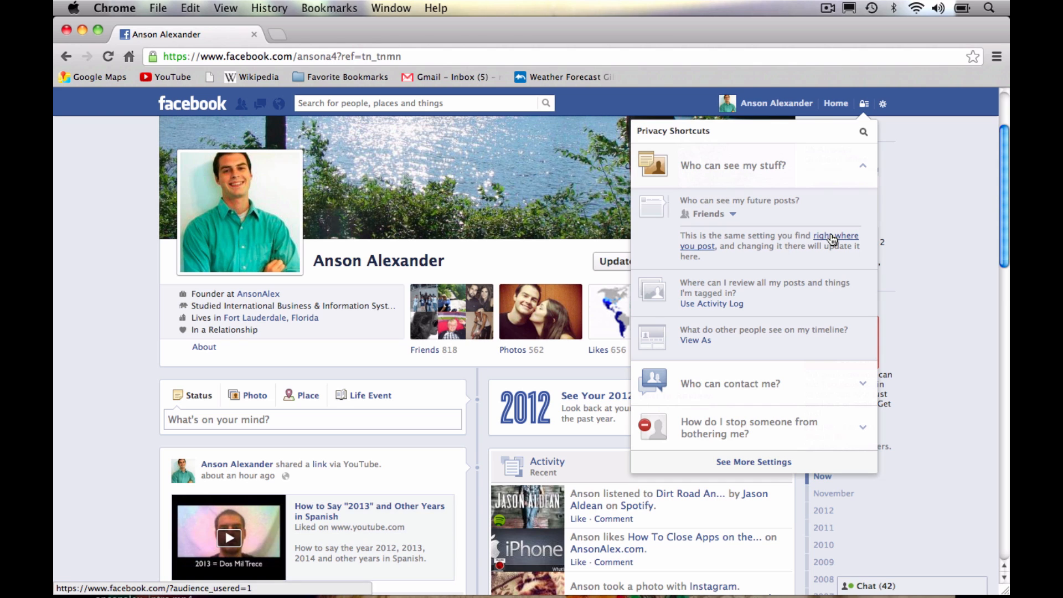
mouse_move(434, 407)
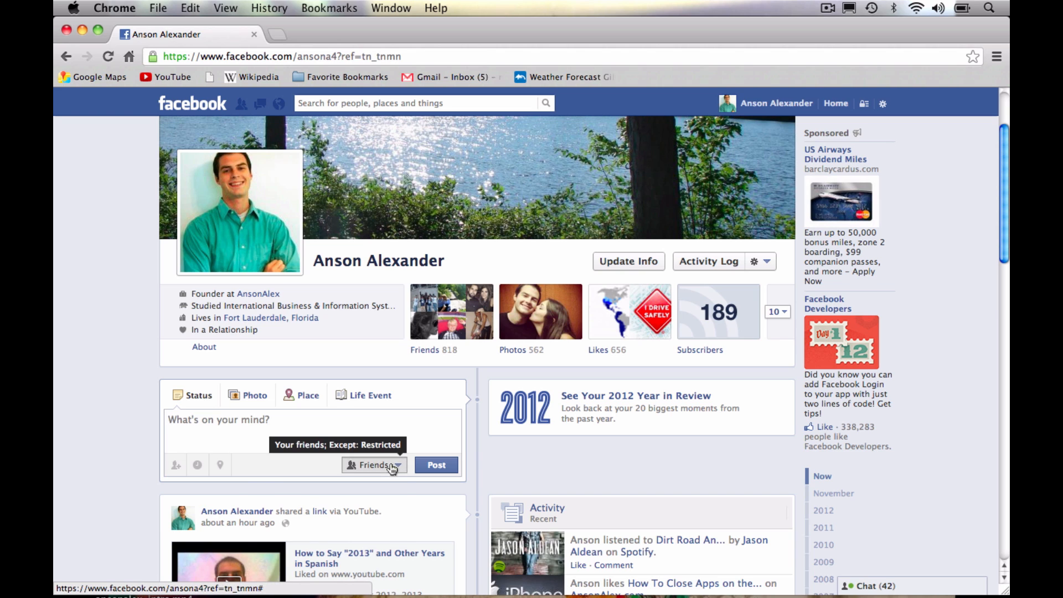
click(374, 464)
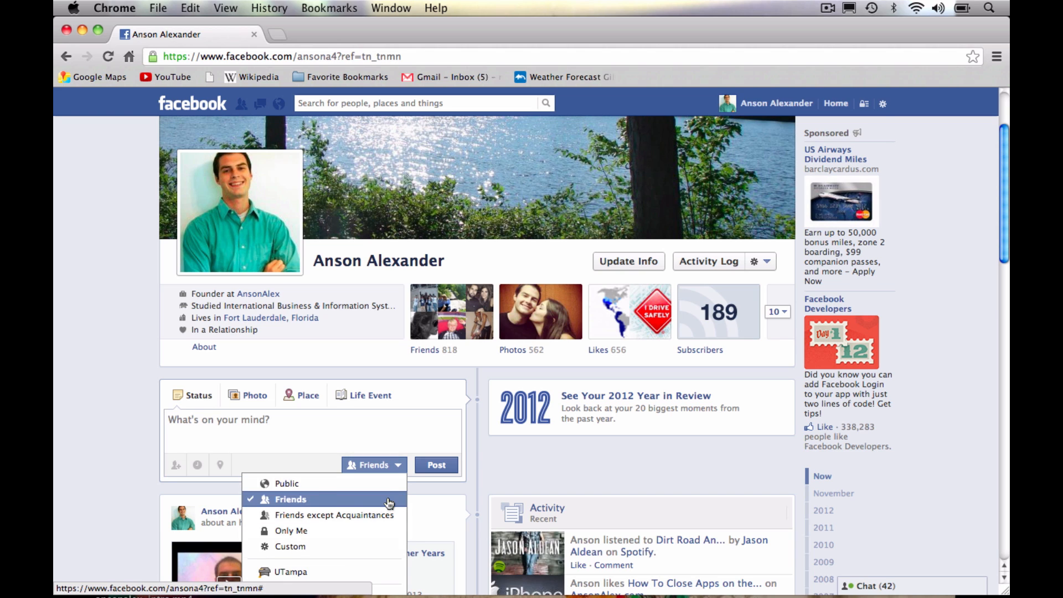
click(864, 103)
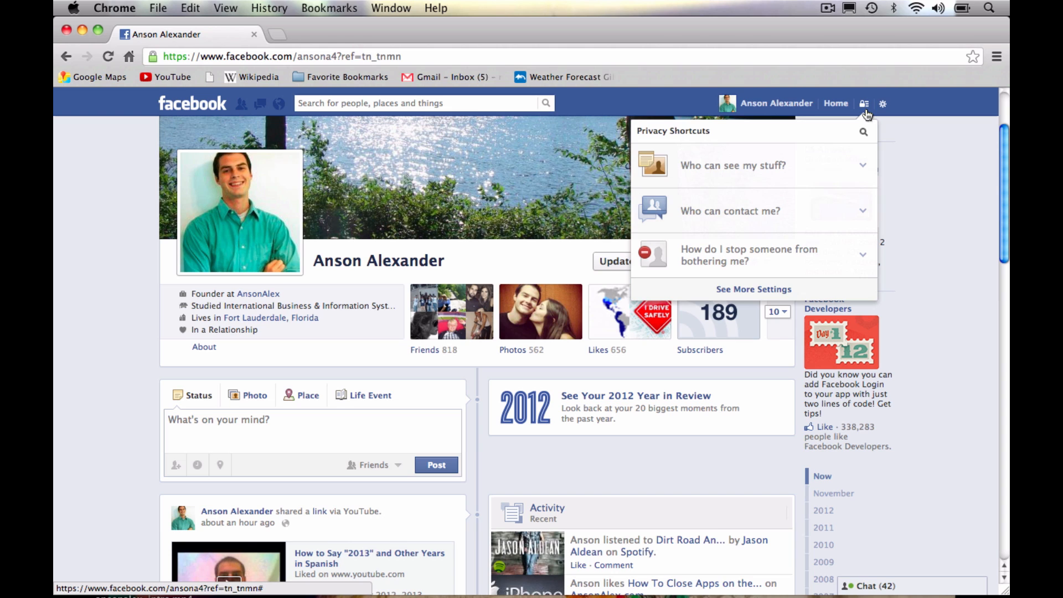
click(733, 165)
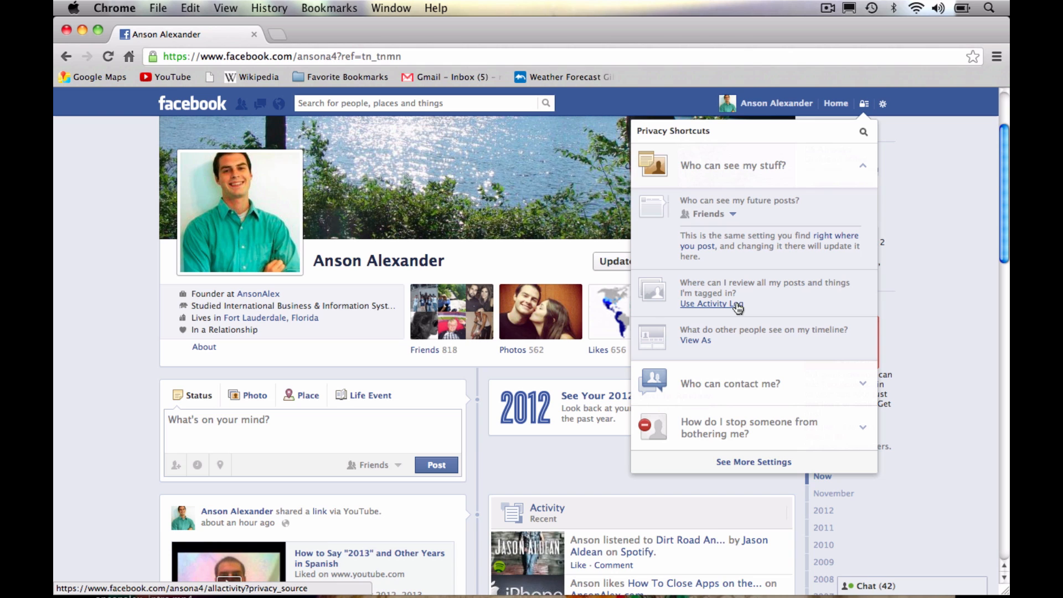
mouse_move(945, 265)
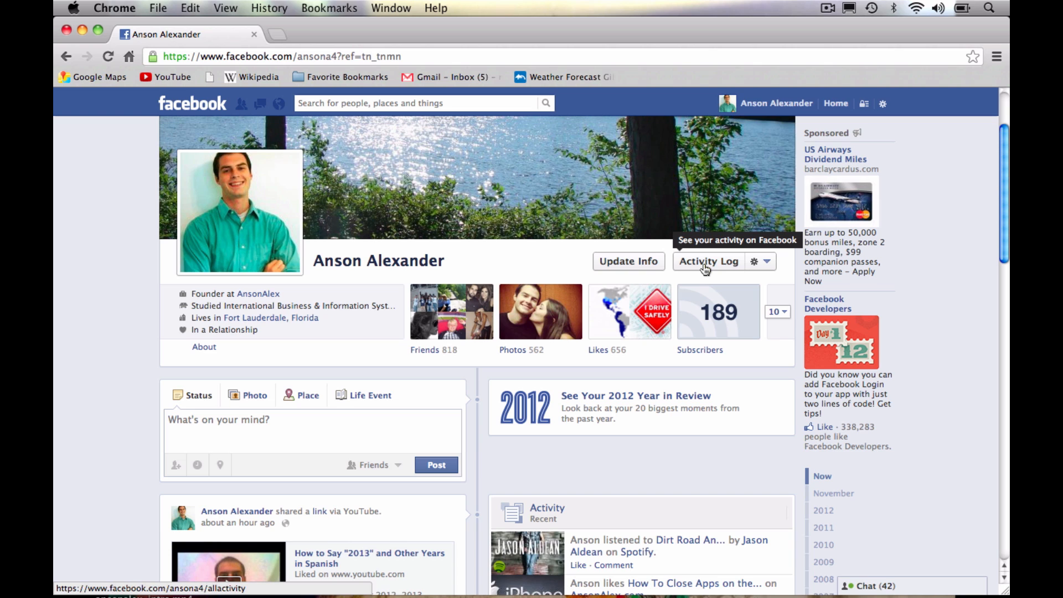
- Reopen the Privacy Shortcuts dropdown with all three sections collapsed
click(864, 103)
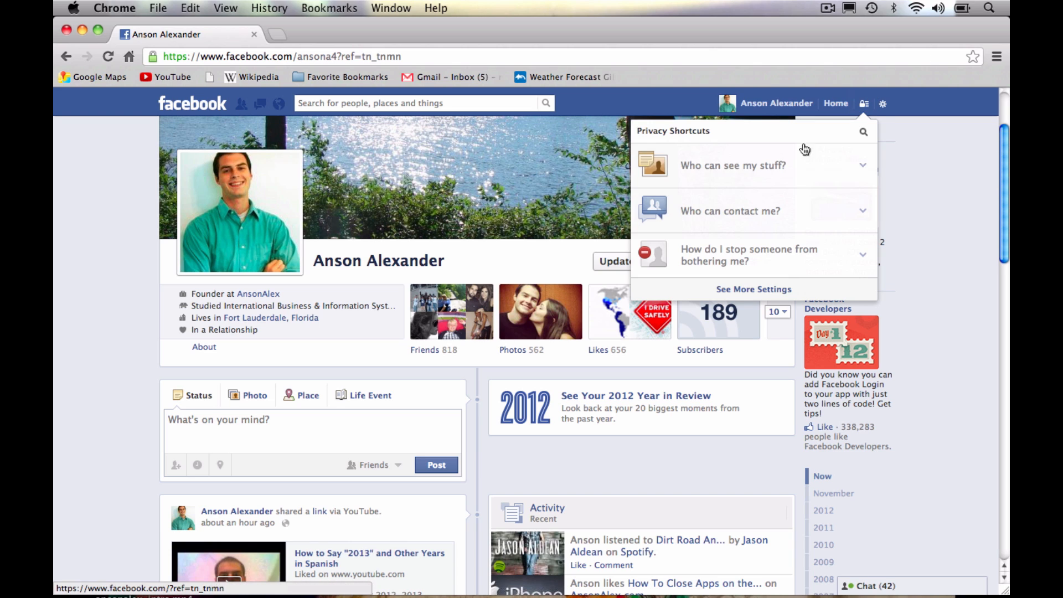
- Preview the timeline publicly with View As, dismiss the tip, scroll through, and exit
click(733, 166)
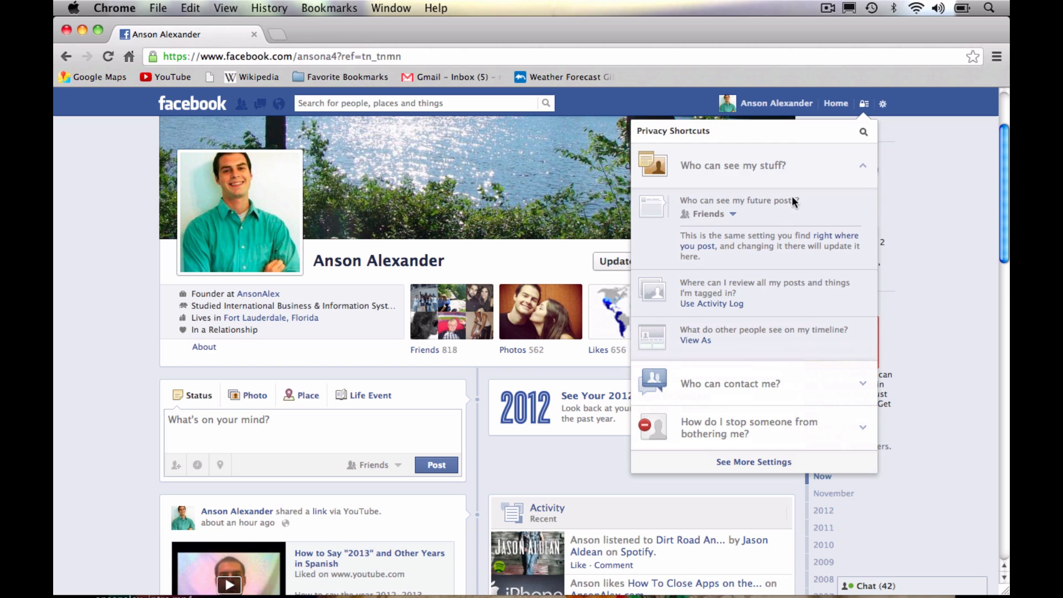
mouse_move(770, 349)
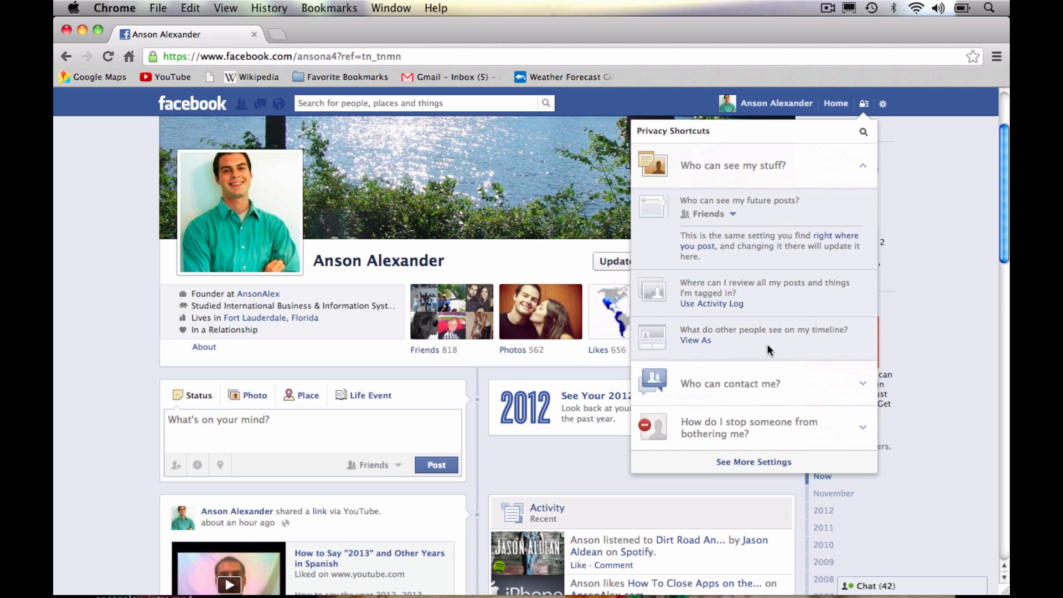
mouse_move(709, 351)
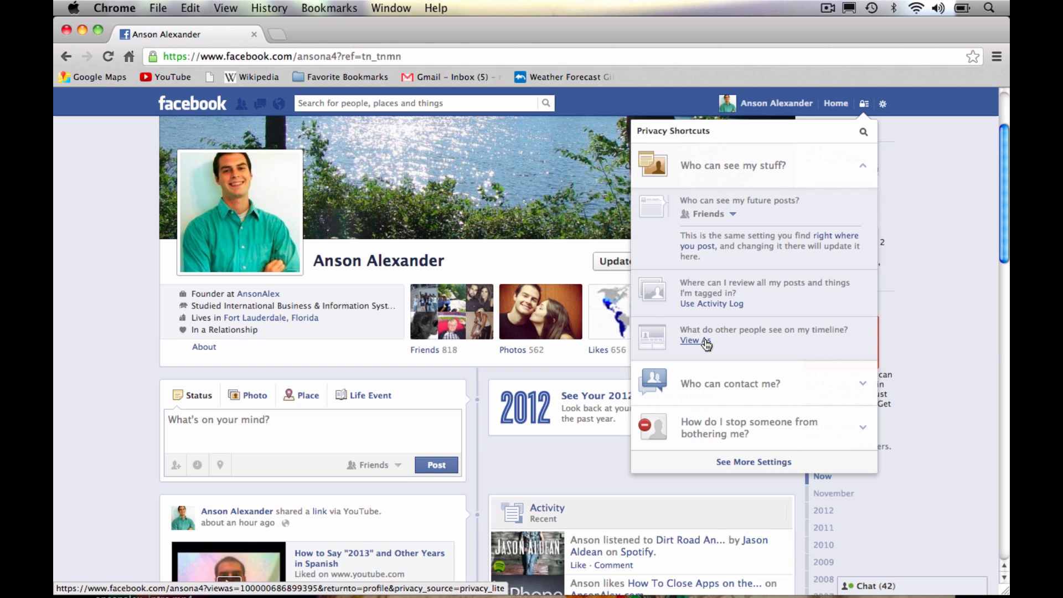
click(689, 339)
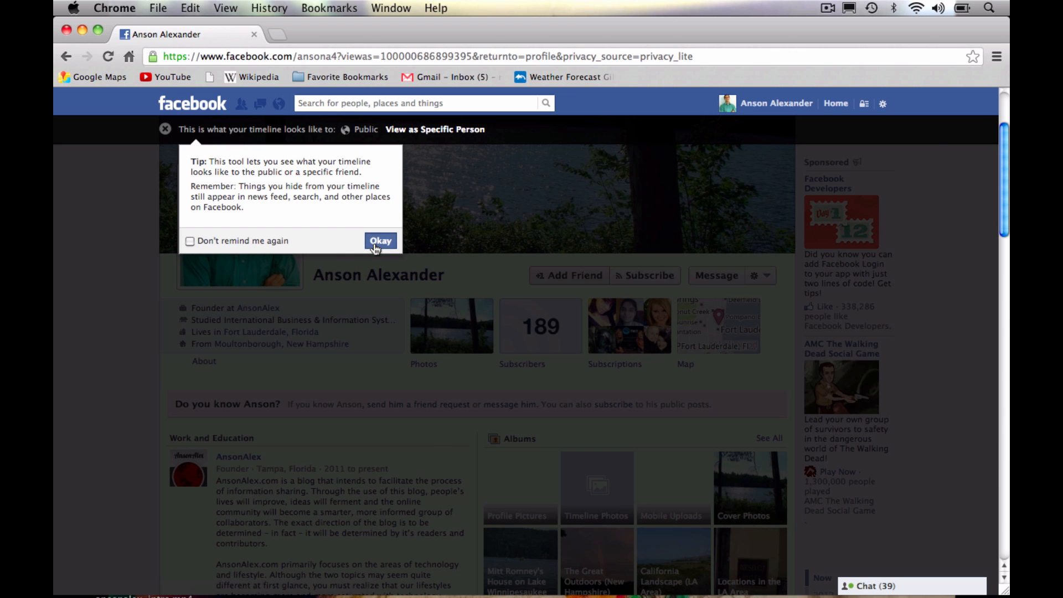
click(380, 241)
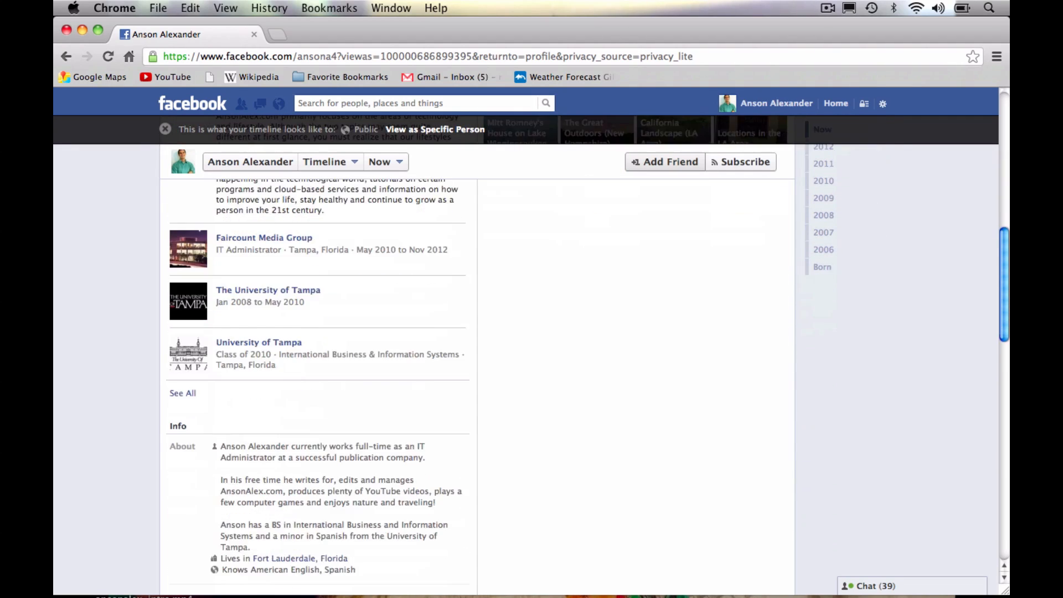
scroll(down, 3)
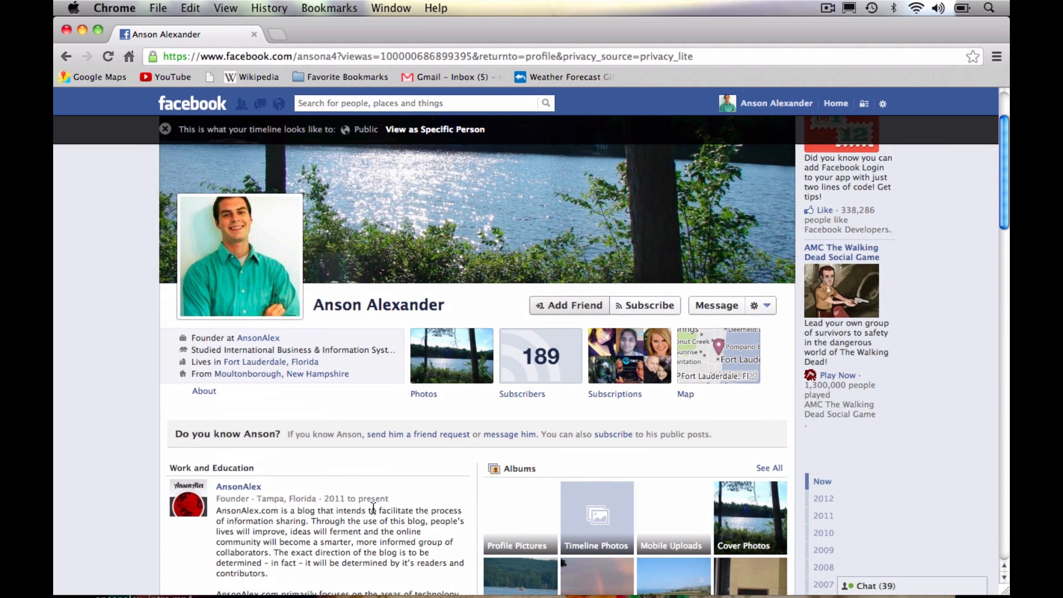
mouse_move(396, 474)
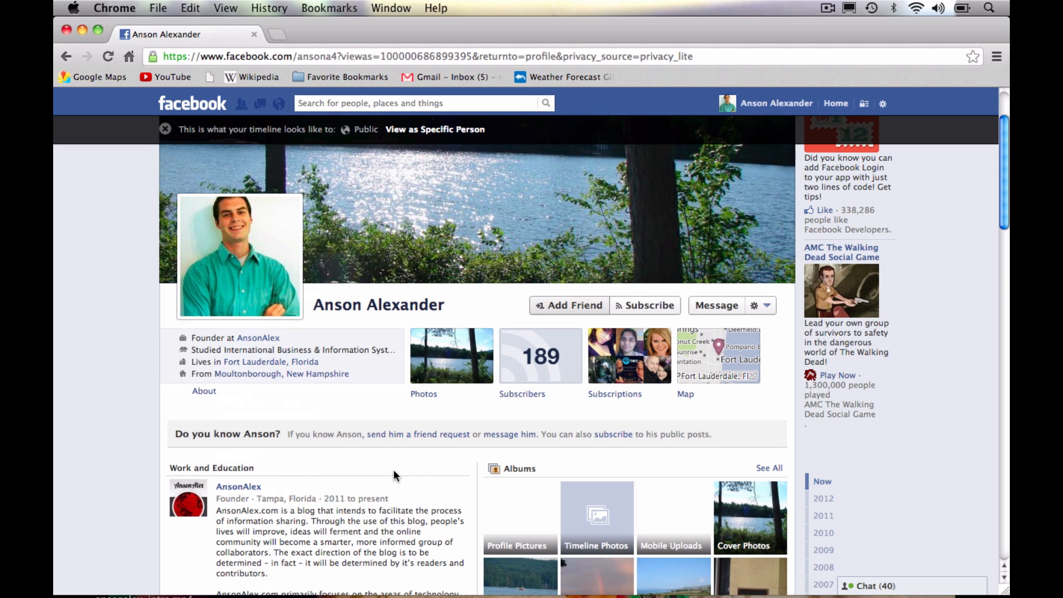
mouse_move(416, 426)
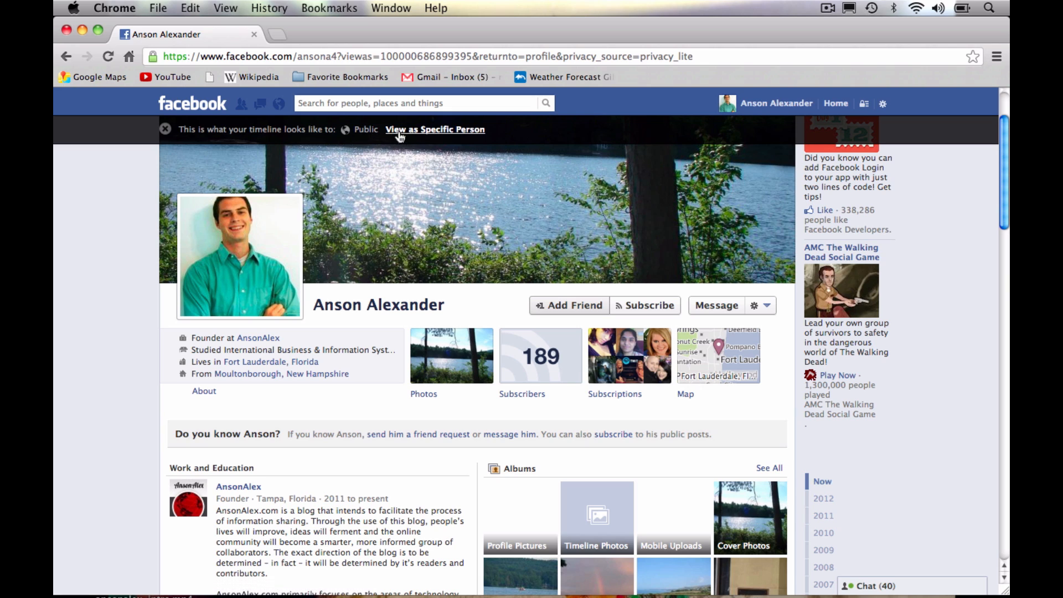
click(435, 130)
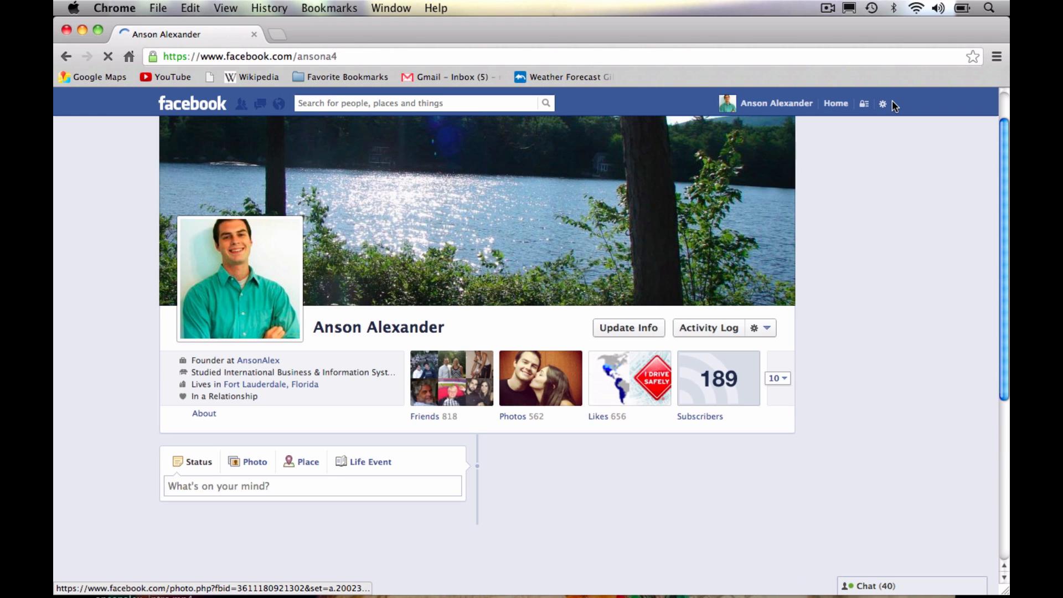
- Reopen Privacy Shortcuts to review Basic Filtering and friend requests from Everyone
click(864, 103)
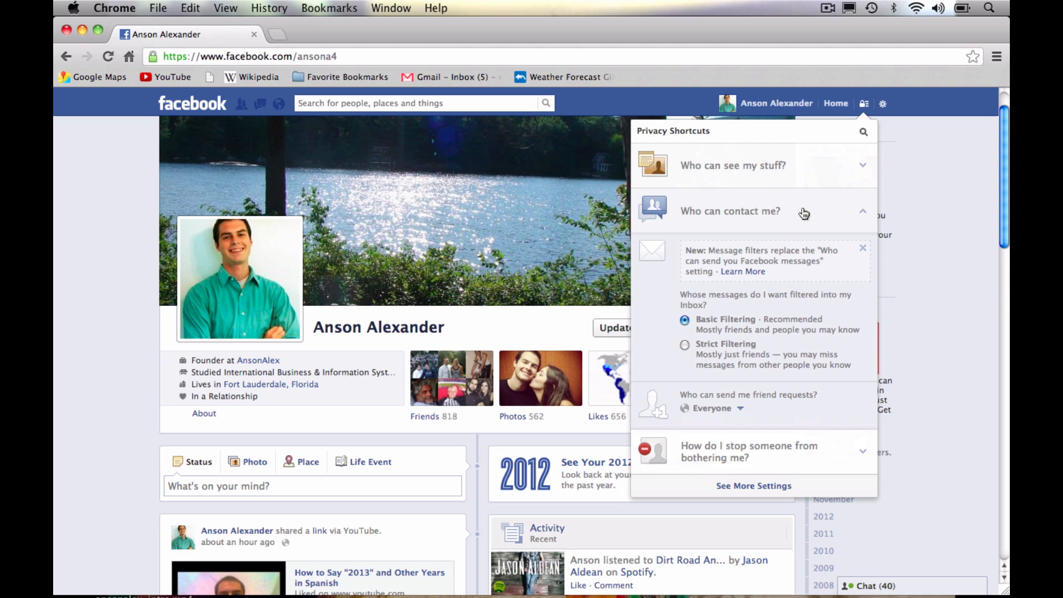
mouse_move(771, 320)
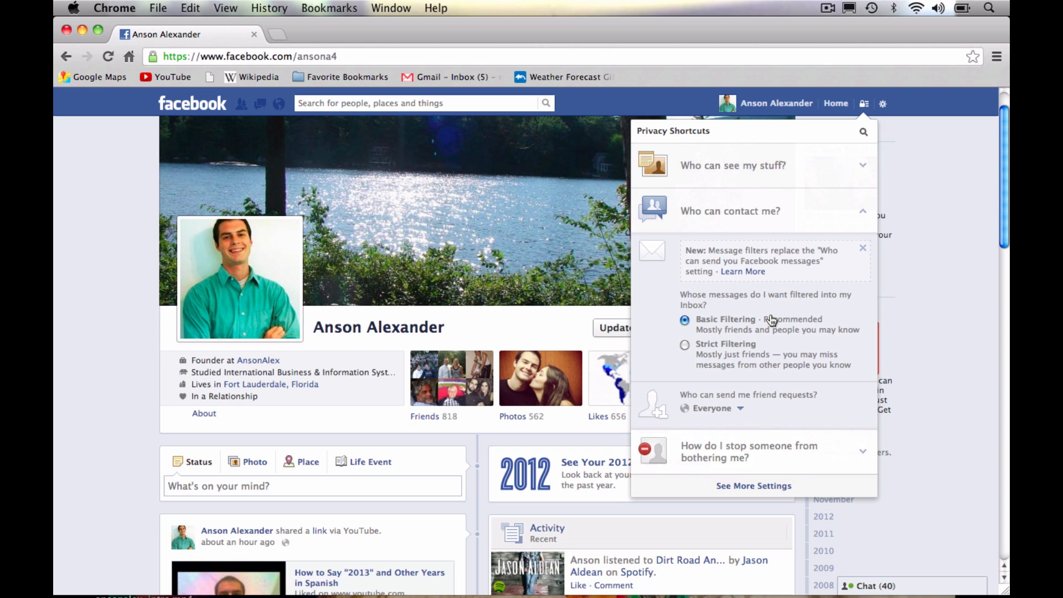
mouse_move(798, 308)
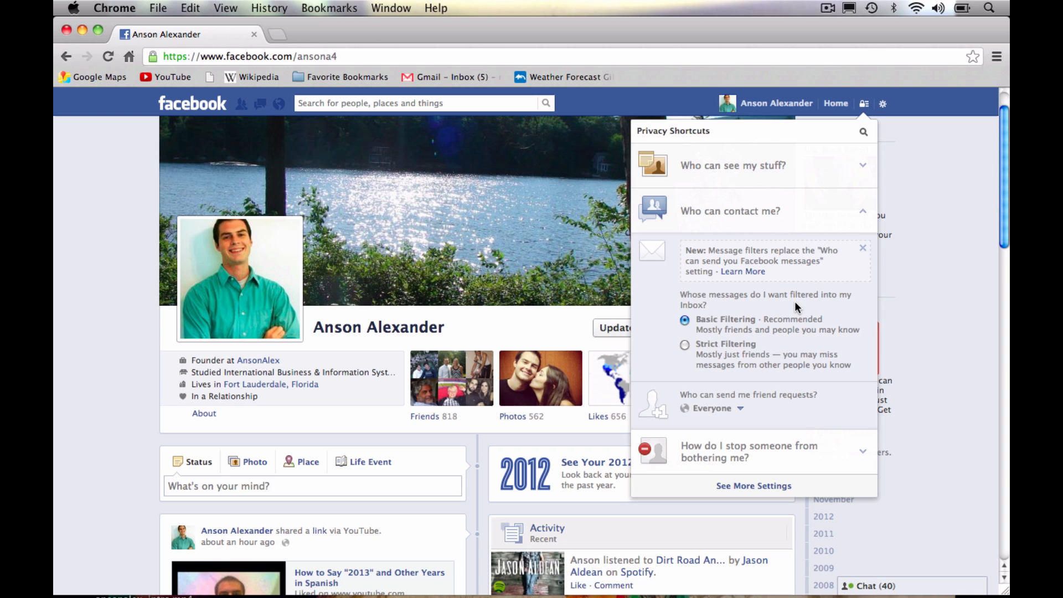
mouse_move(686, 359)
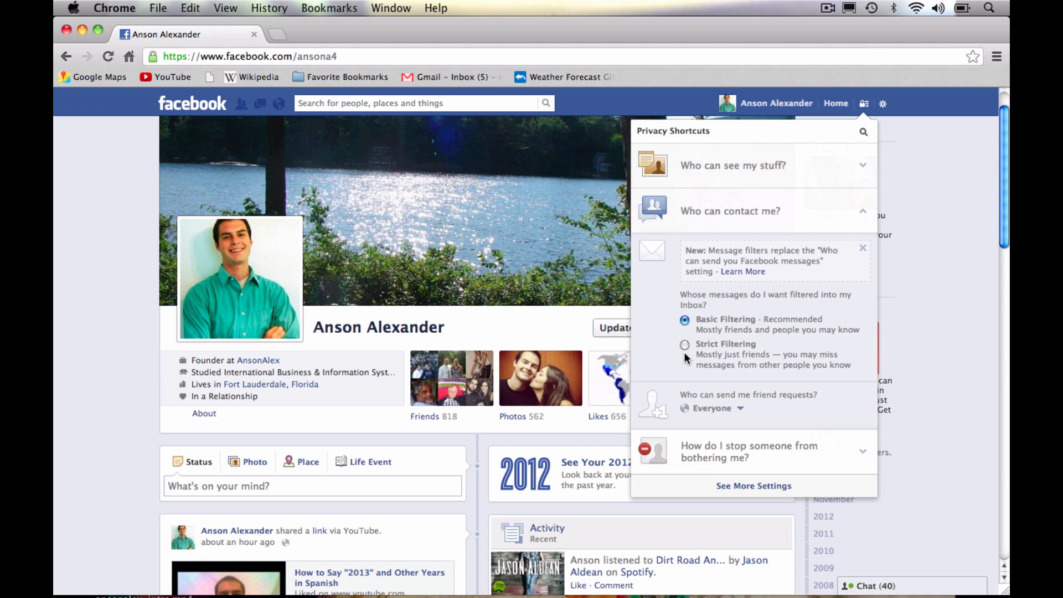
mouse_move(684, 359)
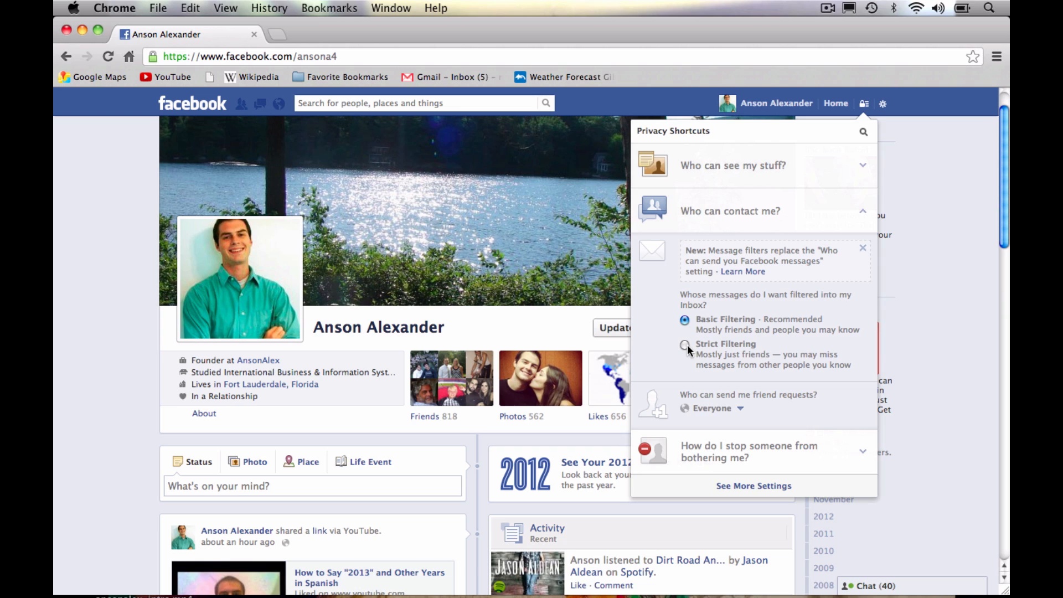
mouse_move(765, 411)
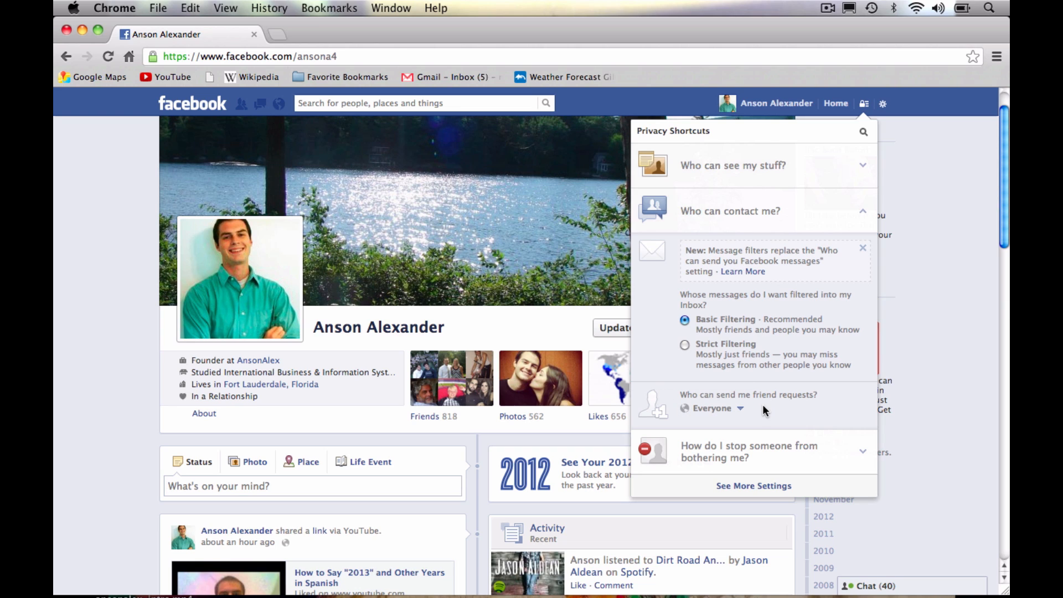
mouse_move(758, 411)
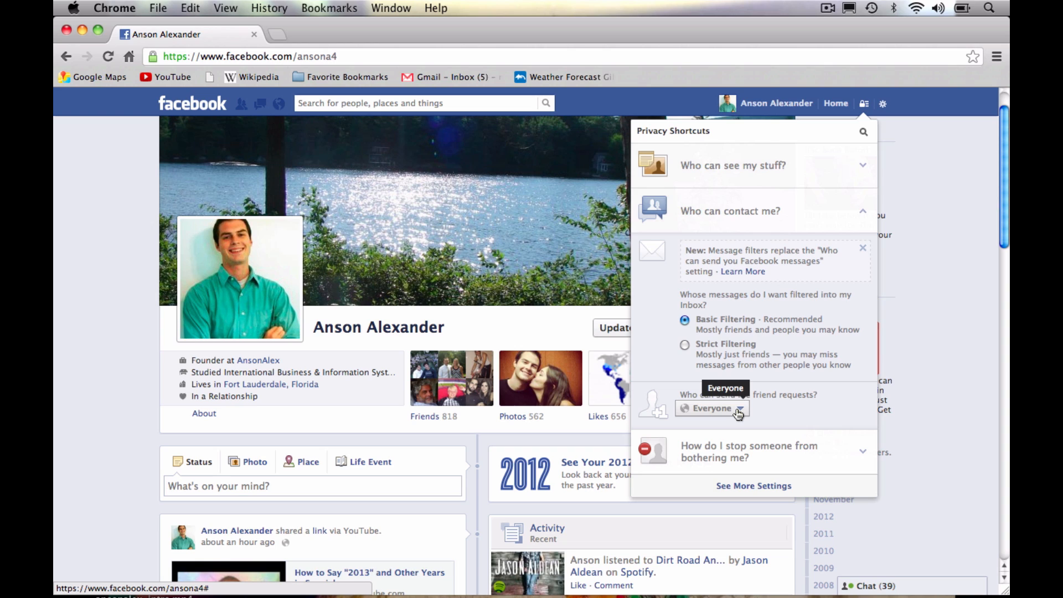
click(712, 408)
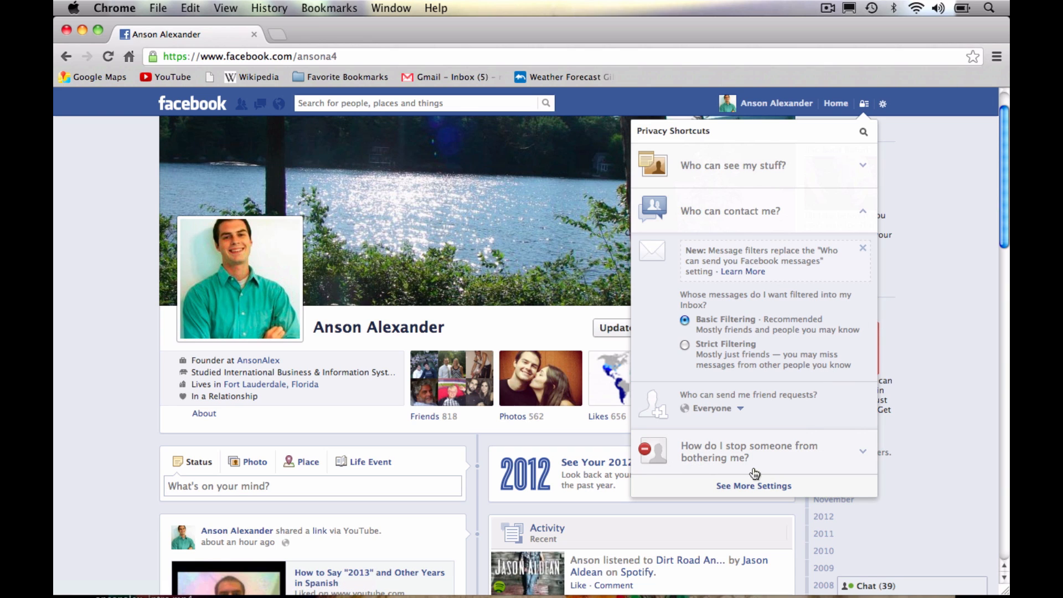
mouse_move(758, 465)
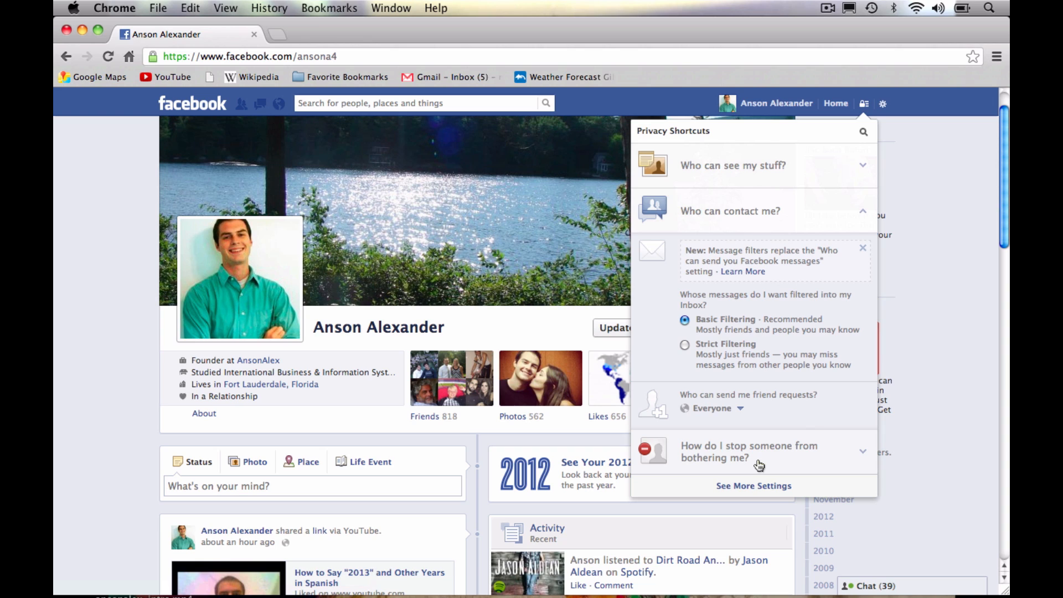
- Expand the blocking options and enter 'John' in the 'Add name or email' box
click(750, 452)
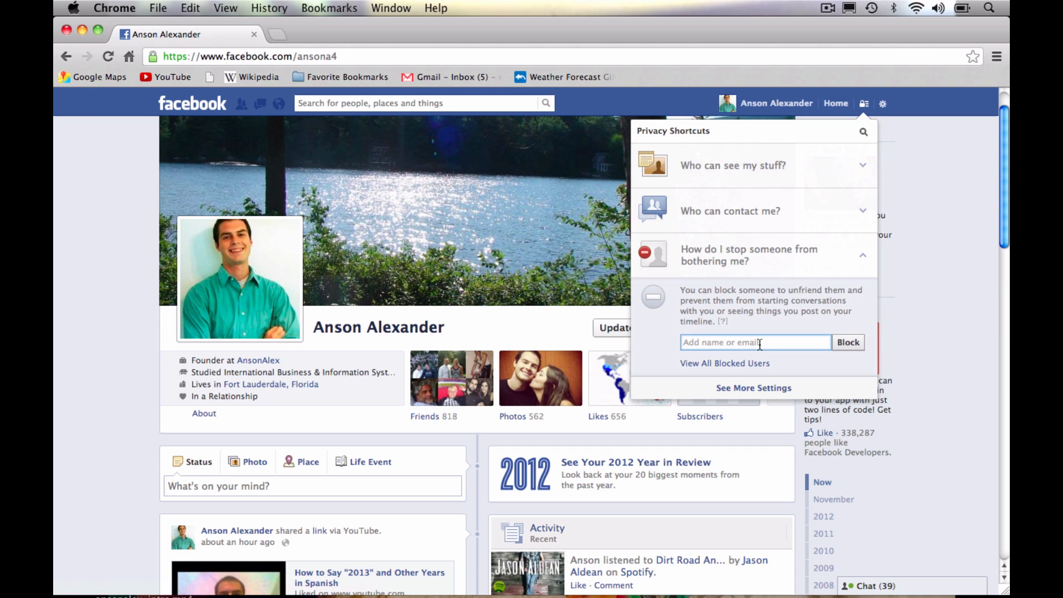
text(John Doe)
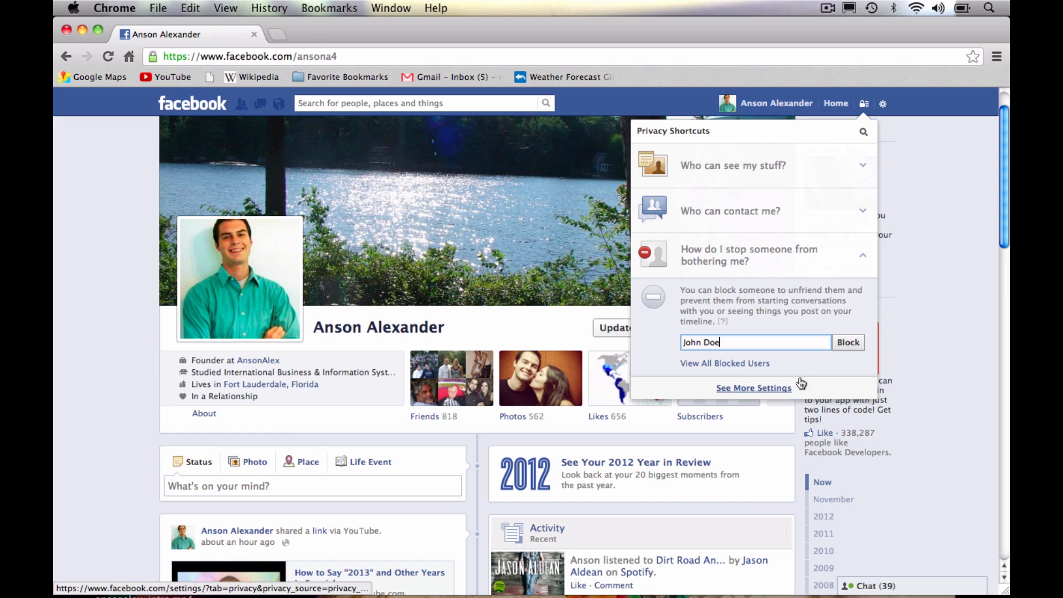
- Open the full Privacy Settings and Tools page, then reopen Privacy Shortcuts over it
click(753, 387)
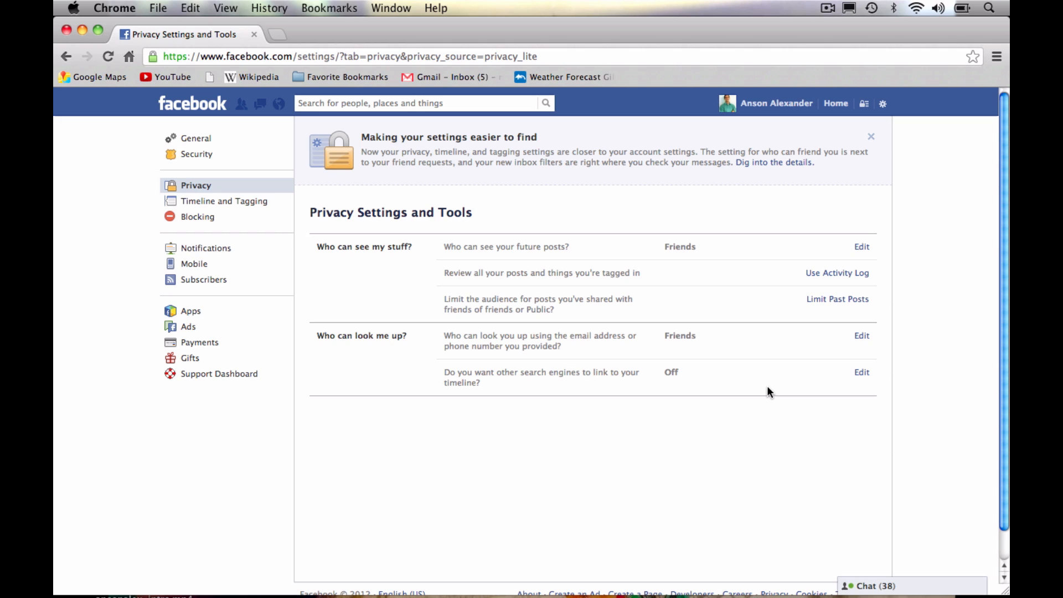
mouse_move(787, 354)
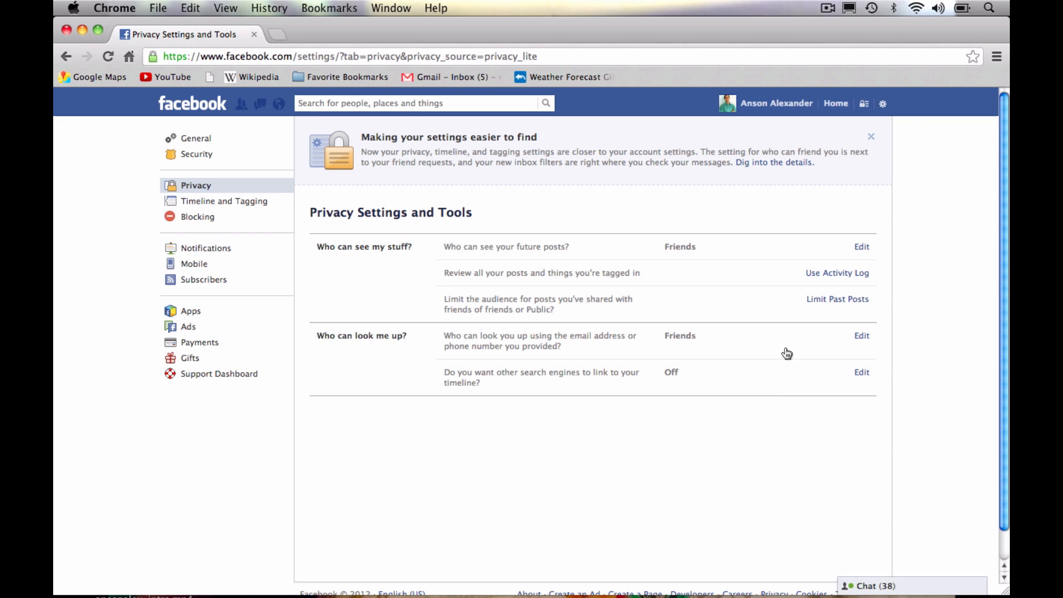
click(864, 103)
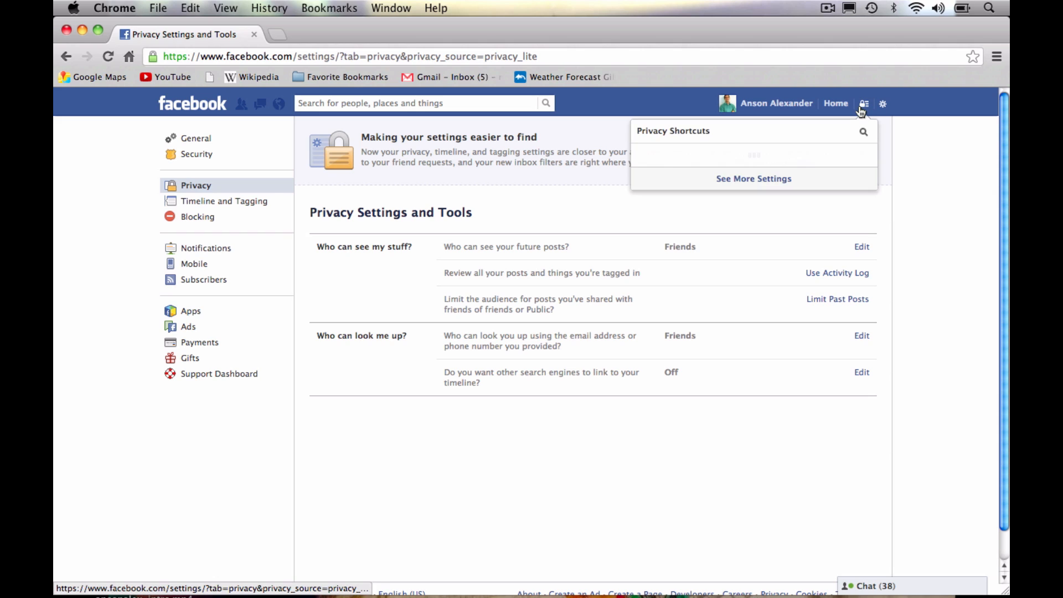